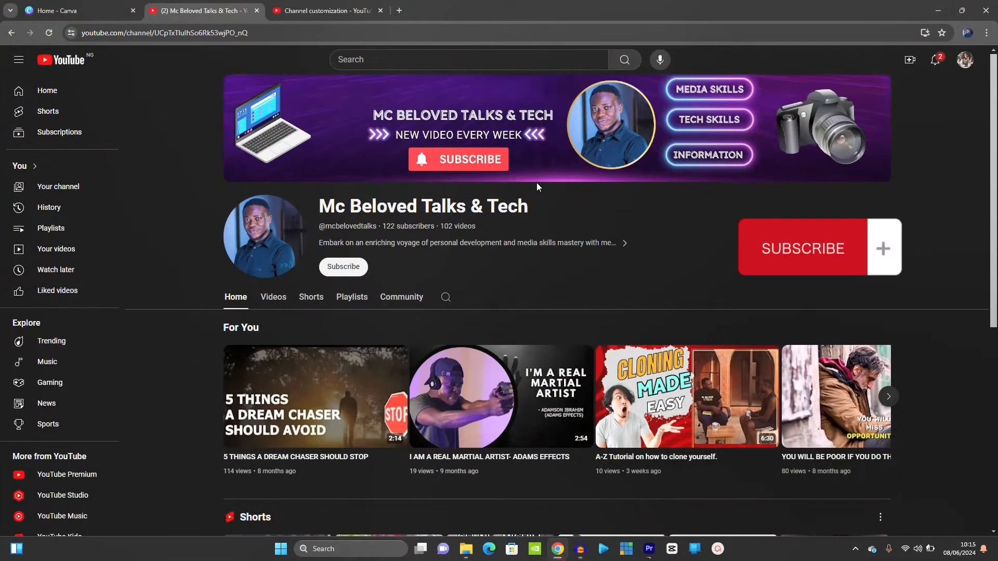
Step: Subscribe to the Mc Beloved Talks & Tech YouTube channel
{"action": "left_click", "coordinate": [342, 267]}
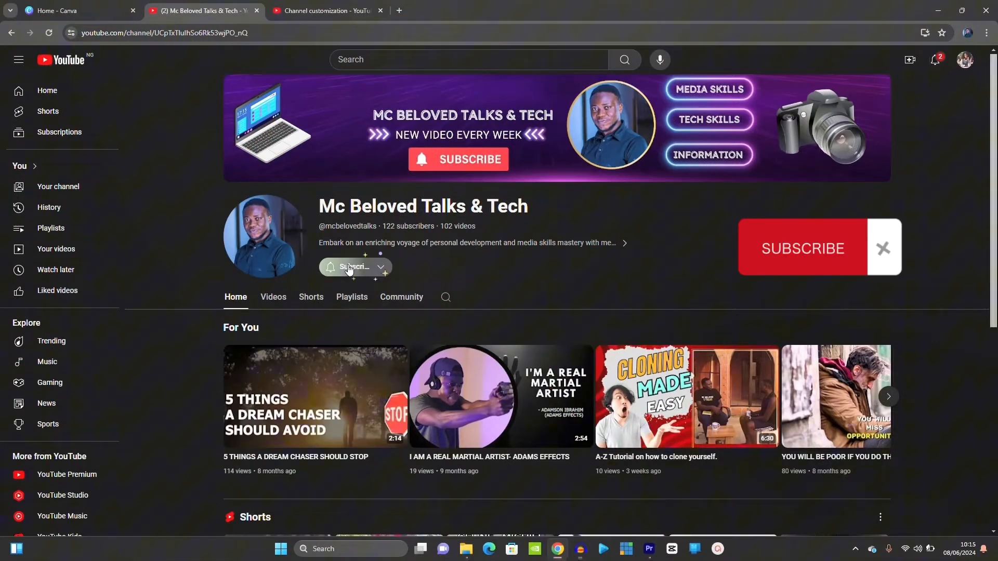
{"action": "left_click", "coordinate": [354, 267]}
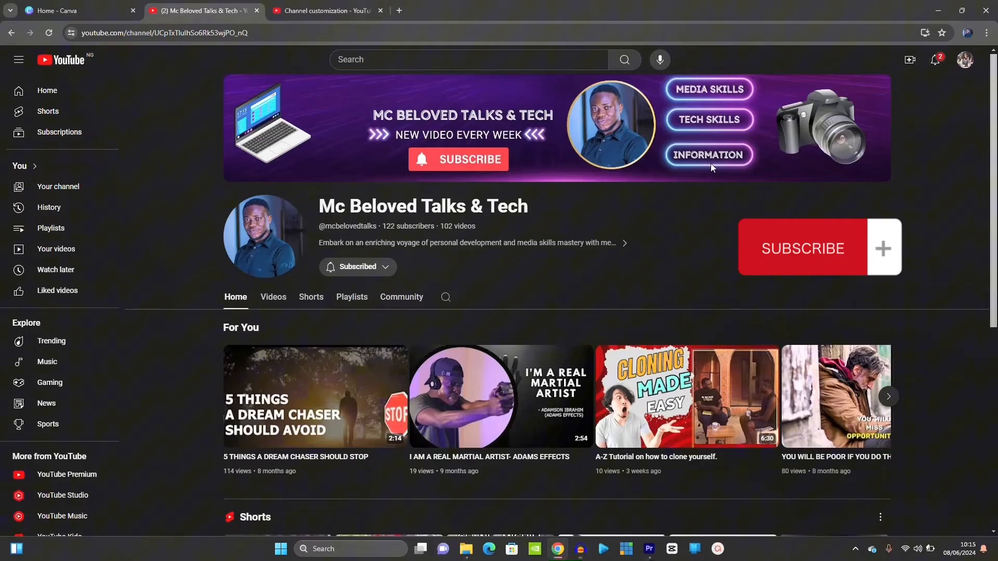
{"action": "mouse_move", "coordinate": [712, 183]}
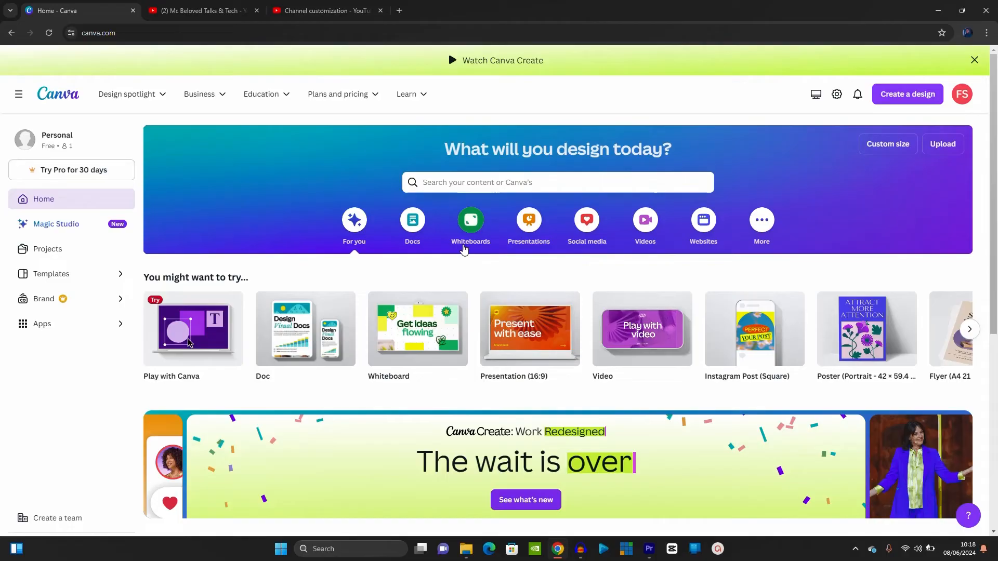
{"action": "mouse_move", "coordinate": [68, 184]}
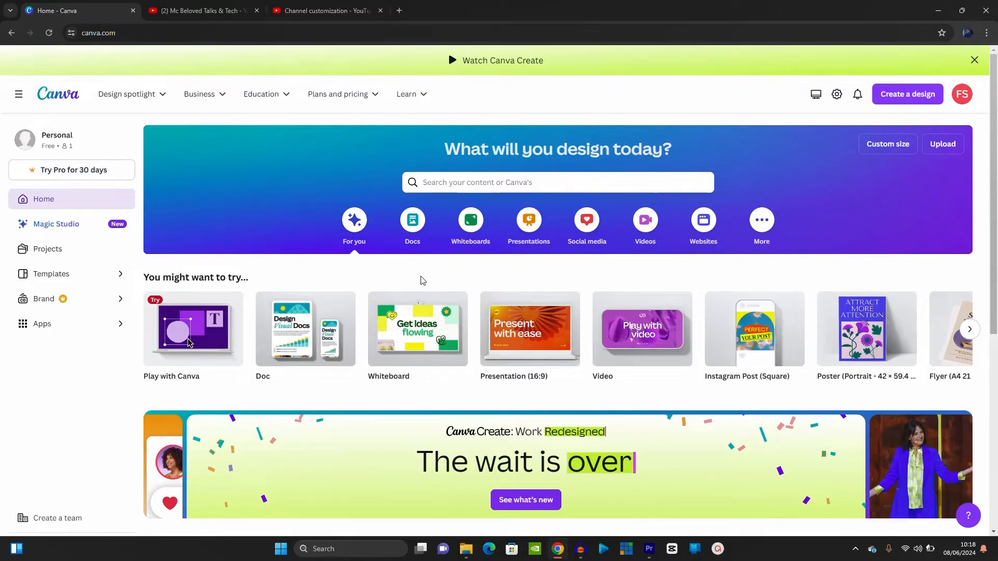
{"action": "mouse_move", "coordinate": [163, 243]}
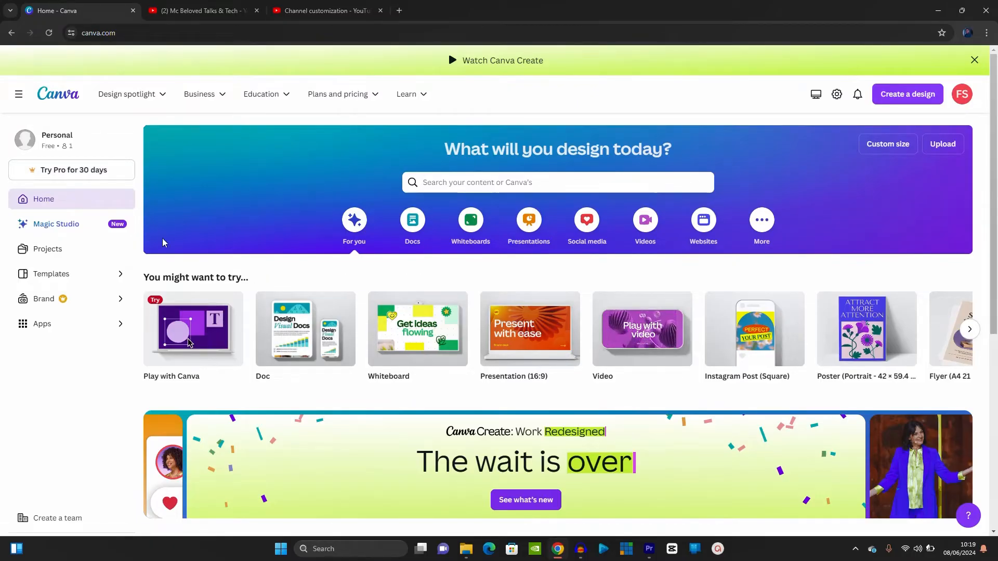
{"action": "mouse_move", "coordinate": [100, 270]}
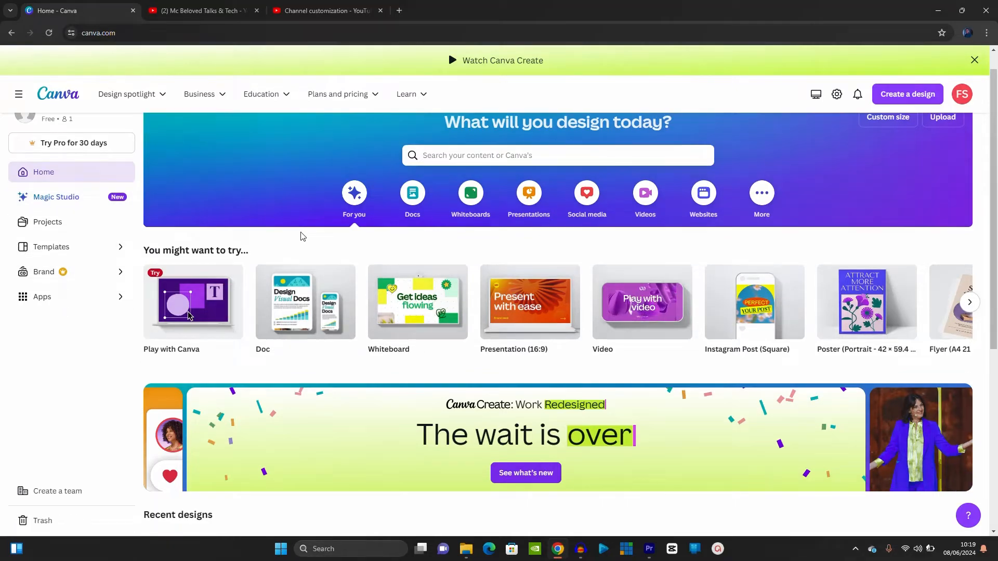
Step: Close the YouTube tabs, leaving only the Canva home page open
{"action": "scroll", "scroll_direction": "down", "scroll_amount": 3}
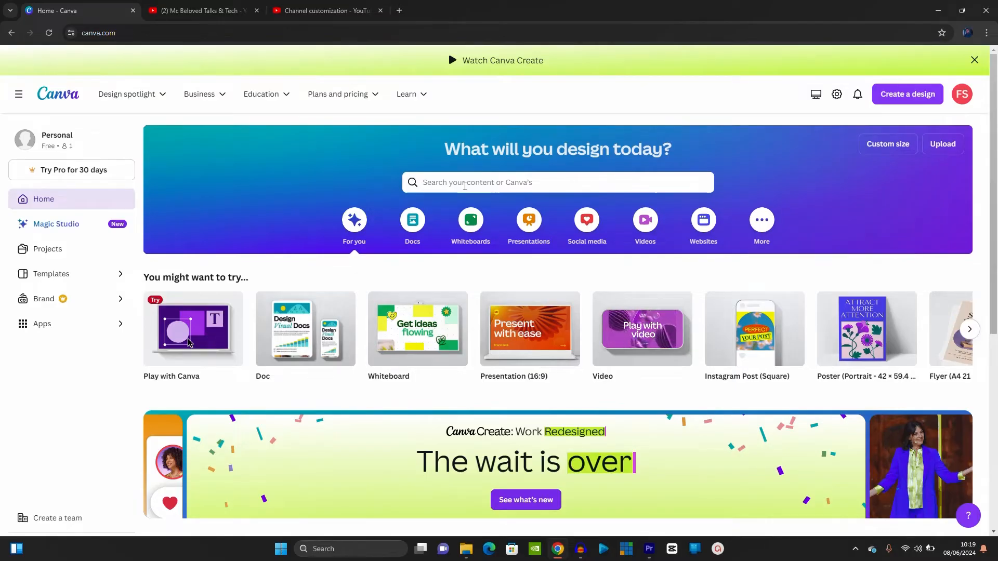
{"action": "left_click", "coordinate": [201, 11]}
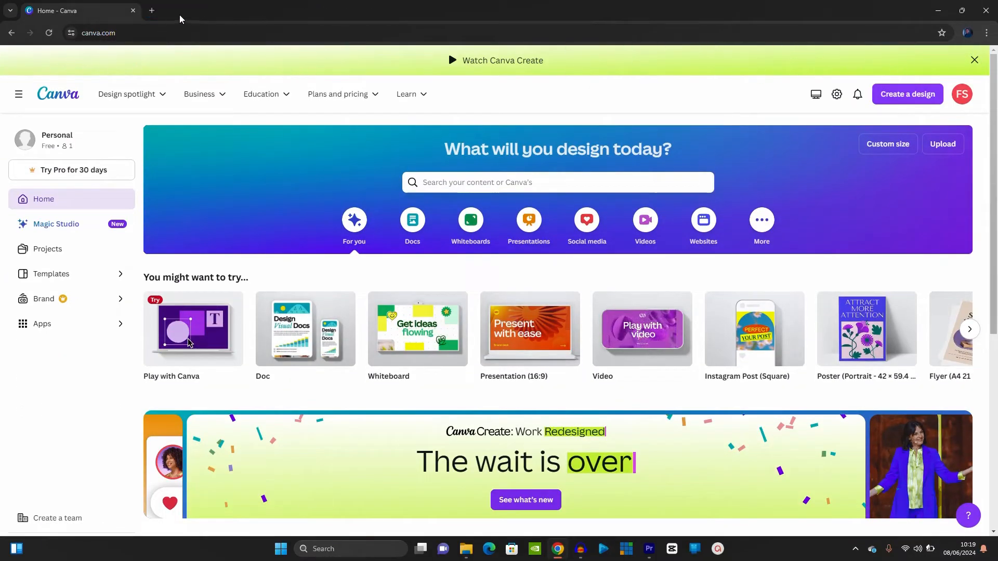
Step: Load bingotingo.com in a new tab and go to its Informative section
{"action": "left_click", "coordinate": [152, 10]}
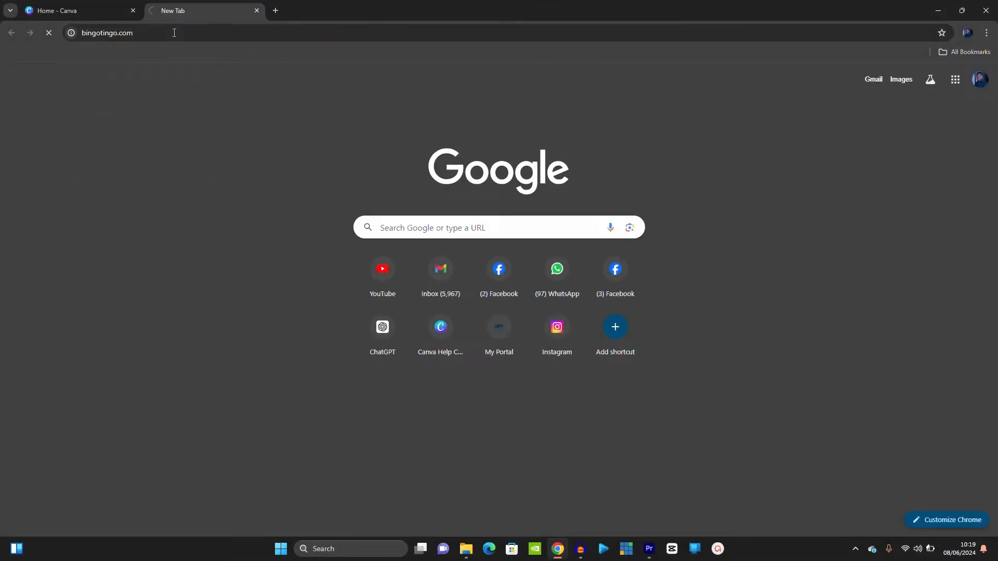
{"action": "key", "text": "Enter"}
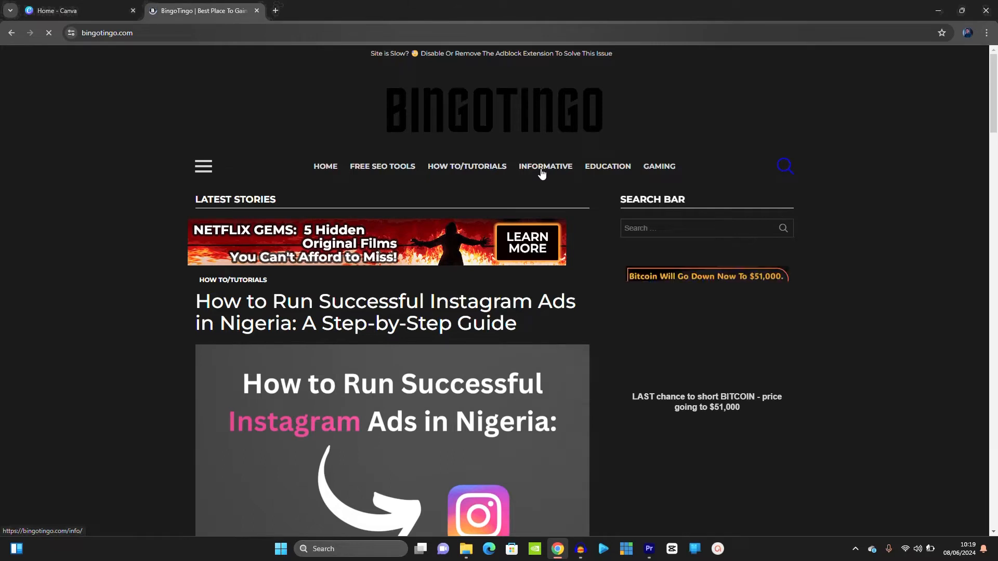
{"action": "left_click", "coordinate": [544, 166]}
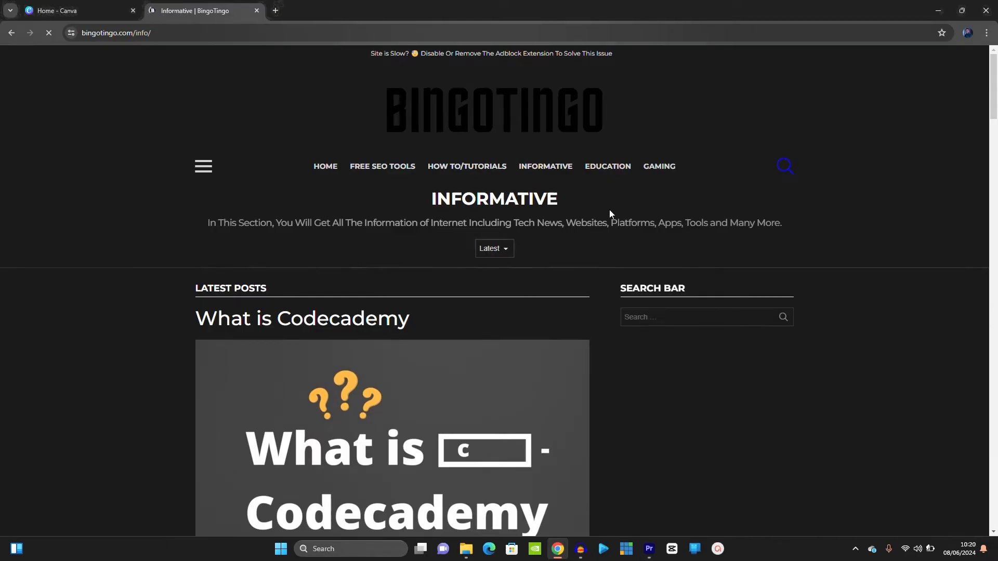
Step: Open the Best Social Media Platforms article and scroll through it
{"action": "scroll", "scroll_direction": "down", "scroll_amount": 3}
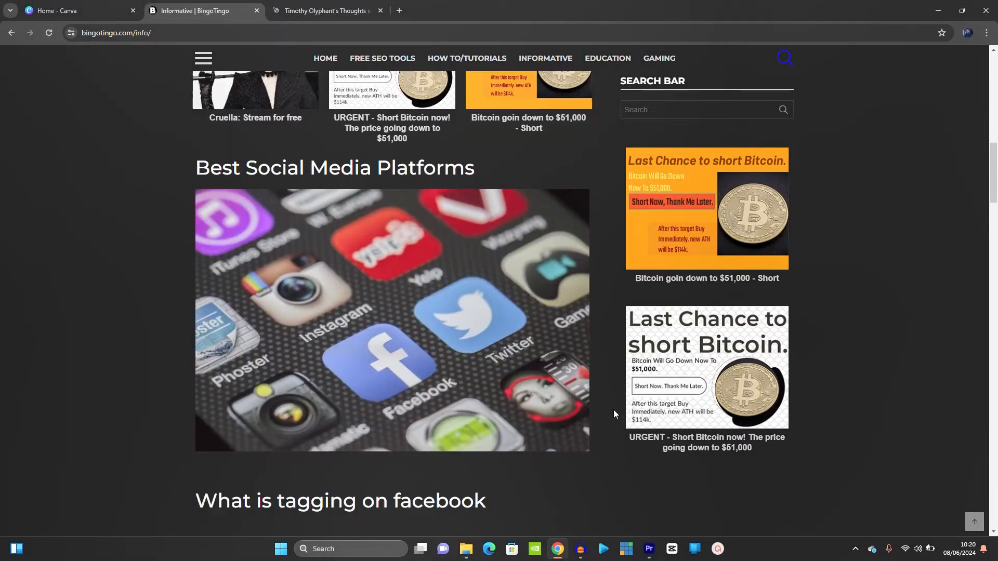
{"action": "mouse_move", "coordinate": [285, 273]}
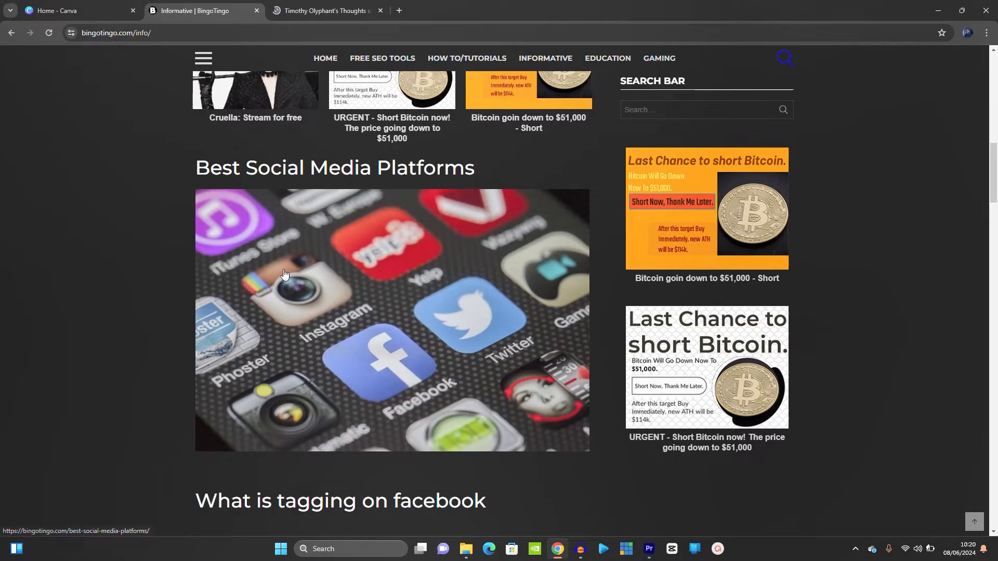
{"action": "left_click", "coordinate": [543, 62]}
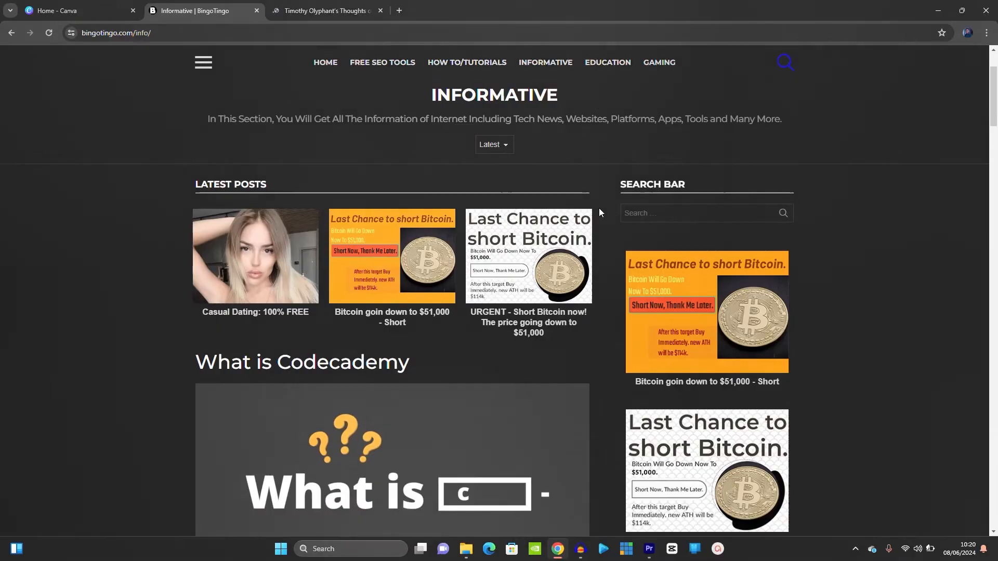
{"action": "scroll", "scroll_direction": "down", "scroll_amount": 3}
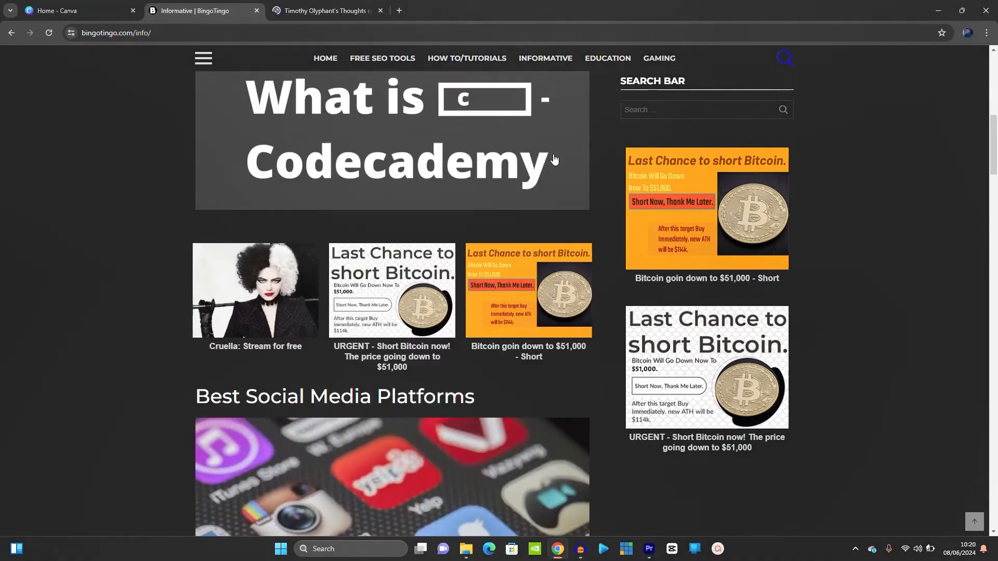
{"action": "scroll", "scroll_direction": "down", "scroll_amount": 3}
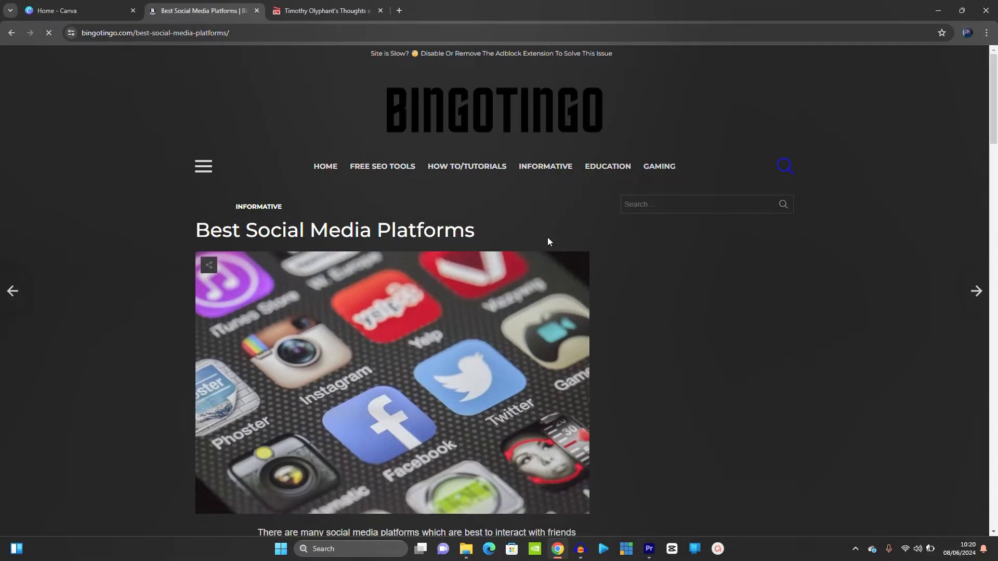
Step: Reach the Free Guide section at the article's end and start its download
{"action": "scroll", "scroll_direction": "down", "scroll_amount": 3}
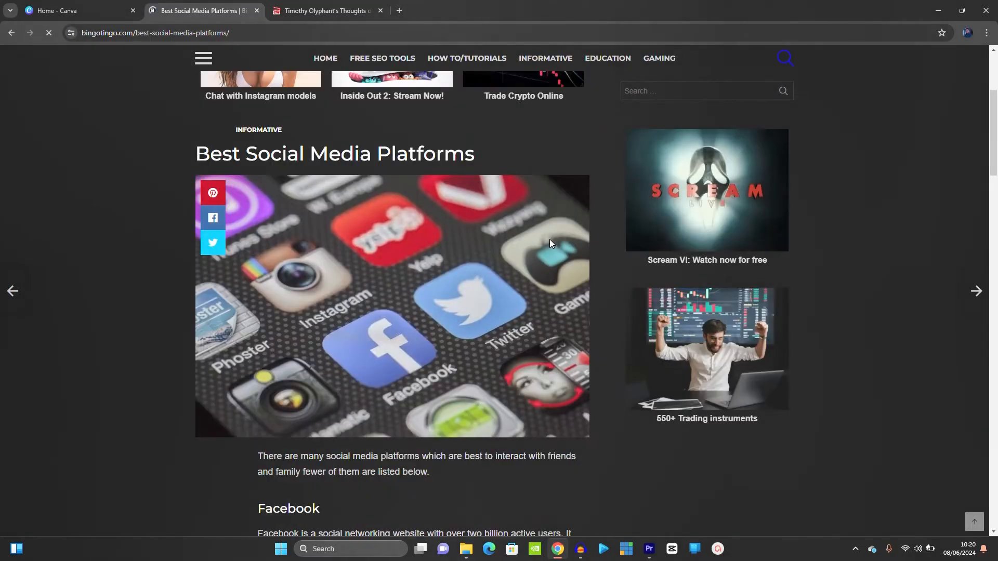
{"action": "scroll", "scroll_direction": "down", "scroll_amount": 3}
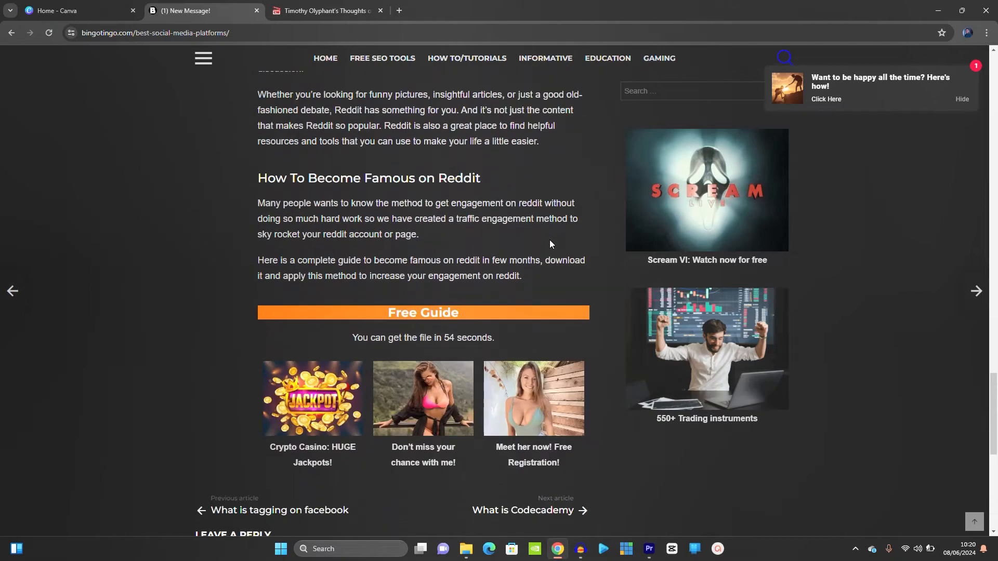
{"action": "scroll", "scroll_direction": "down", "scroll_amount": 3}
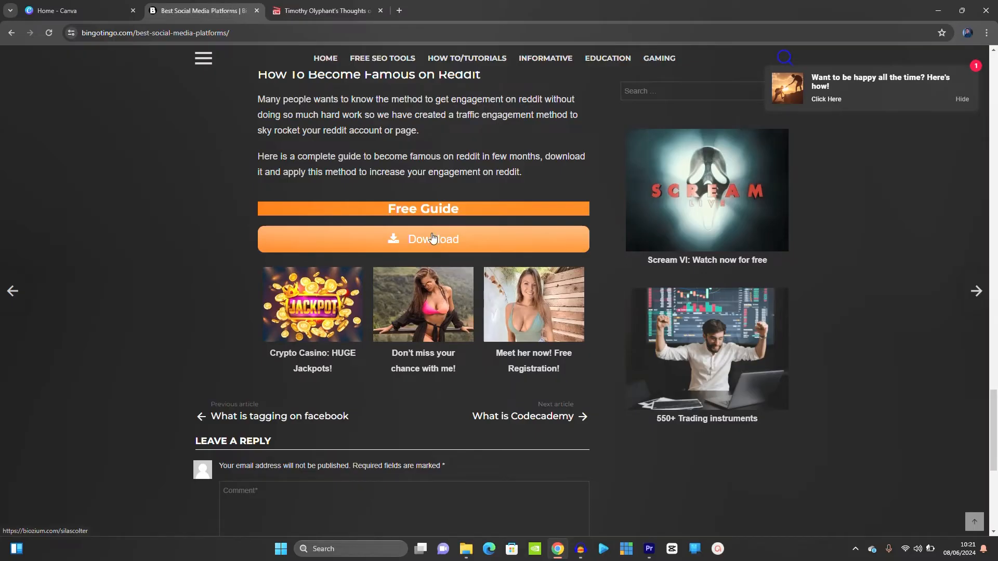
{"action": "mouse_move", "coordinate": [70, 10]}
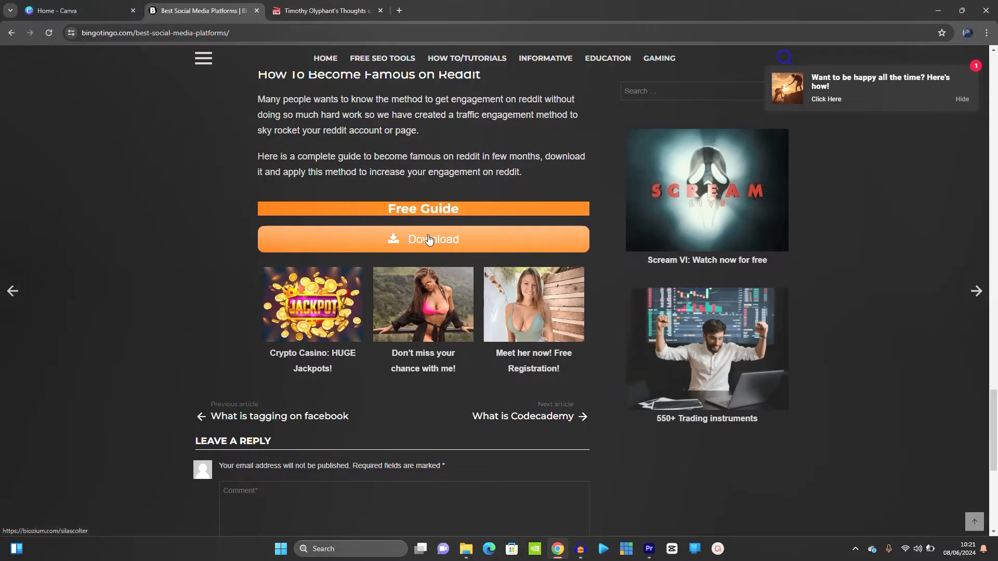
{"action": "left_click", "coordinate": [422, 239]}
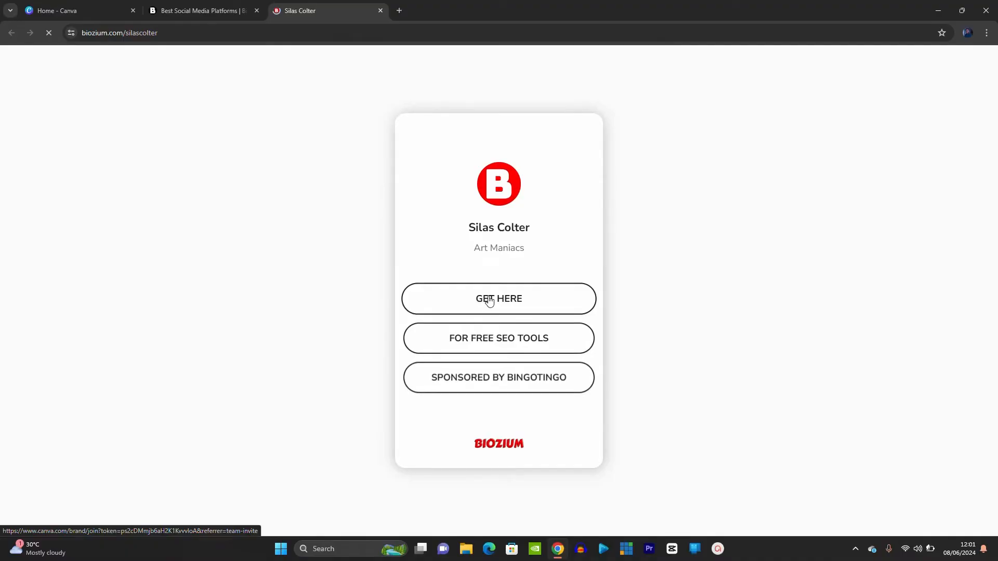
Step: Follow the GET HERE link on the Biozium page to the Canva team invite
{"action": "left_click", "coordinate": [498, 298]}
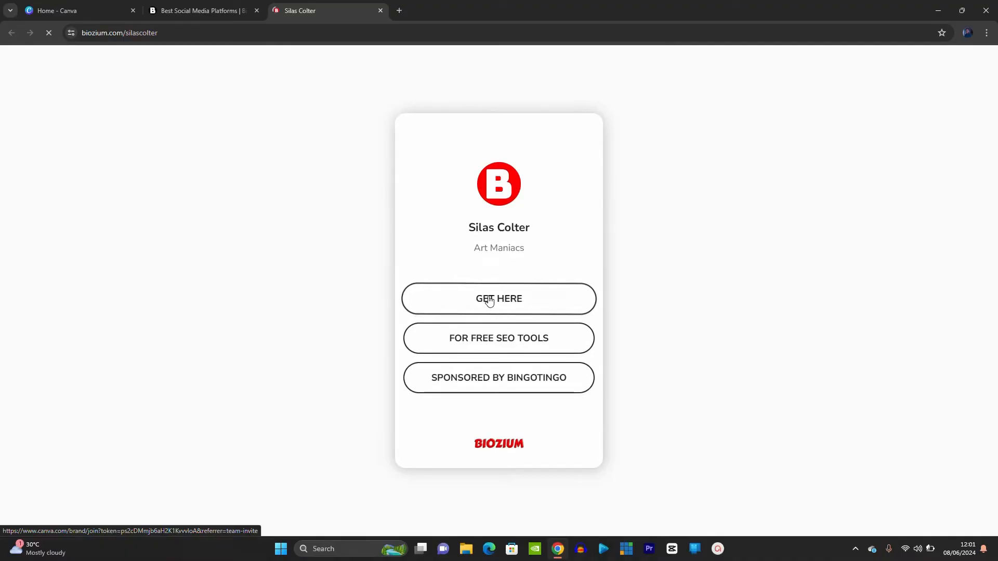
{"action": "left_click", "coordinate": [498, 298]}
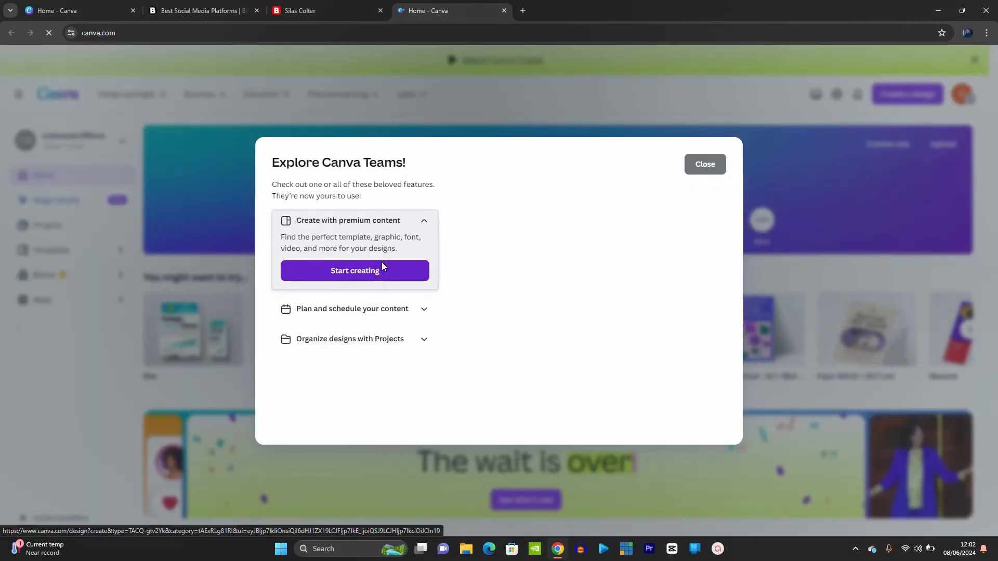
Step: Dismiss the Explore Canva Teams dialog, confirm the Colloquial Effects team, and browse social media templates
{"action": "left_click", "coordinate": [354, 270]}
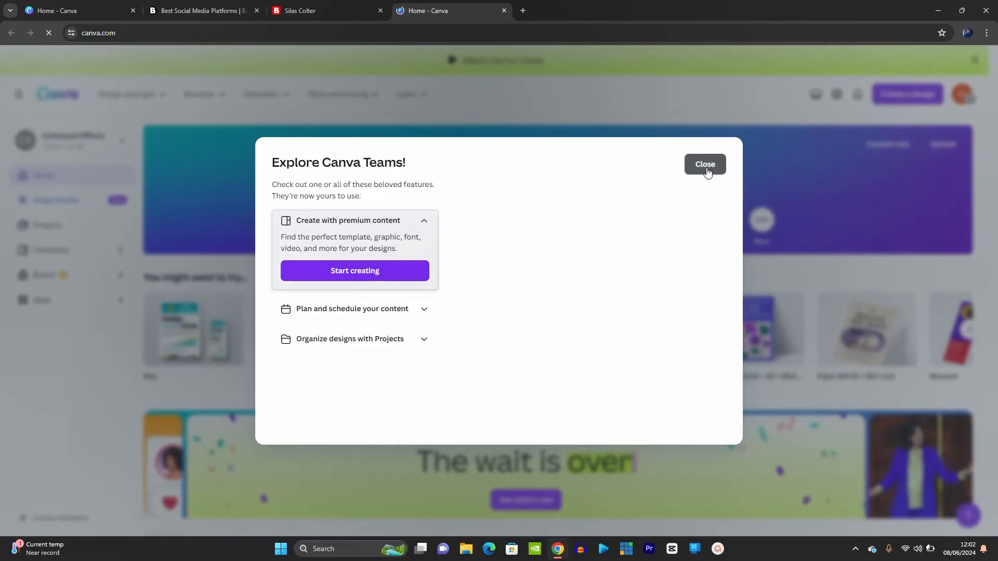
{"action": "left_click", "coordinate": [705, 166]}
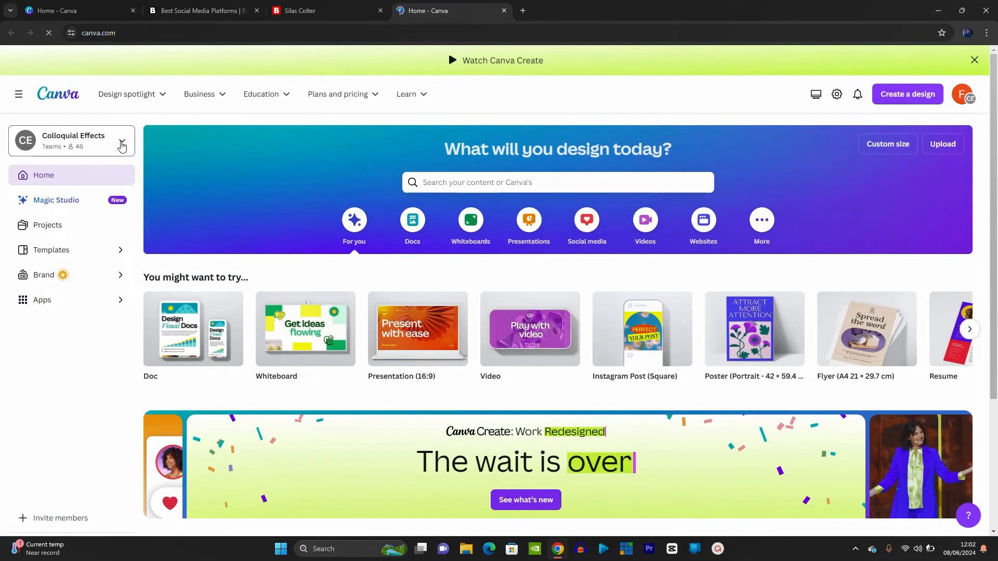
{"action": "left_click", "coordinate": [122, 142]}
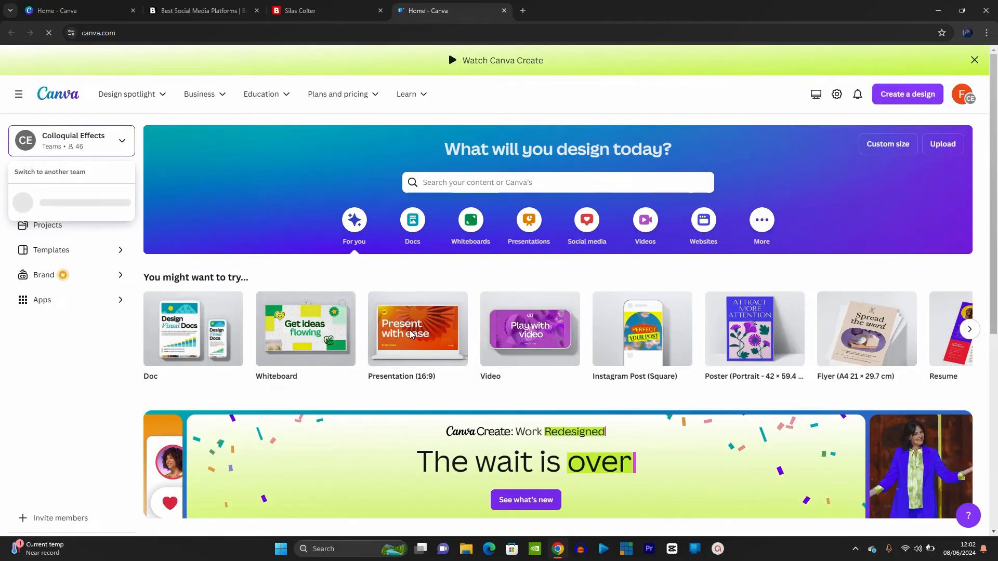
{"action": "mouse_move", "coordinate": [417, 328]}
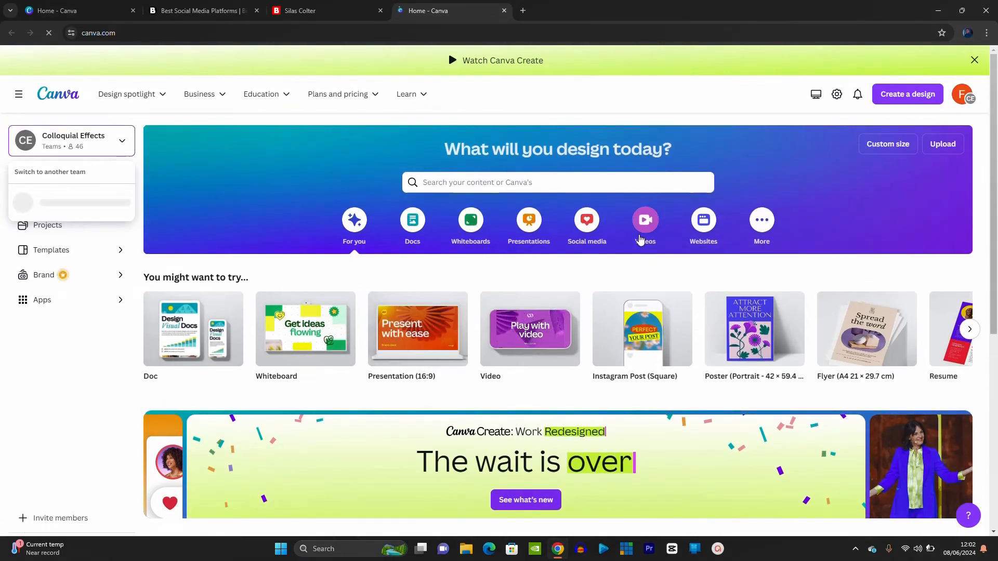
{"action": "left_click", "coordinate": [586, 219]}
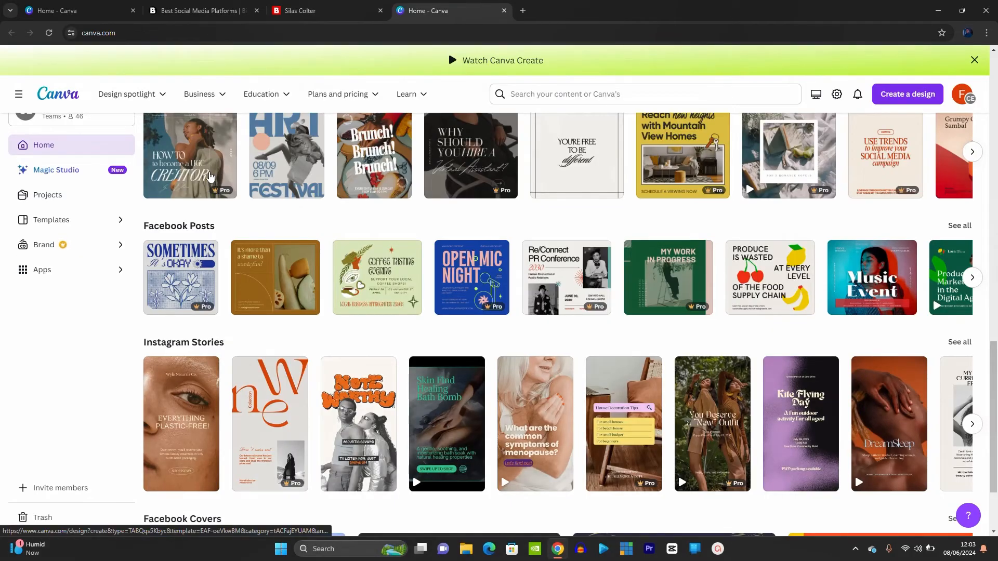
Step: Open the 'How to become a UGC Creator' Pro carousel template and select its cover-page text boxes
{"action": "left_click", "coordinate": [189, 155]}
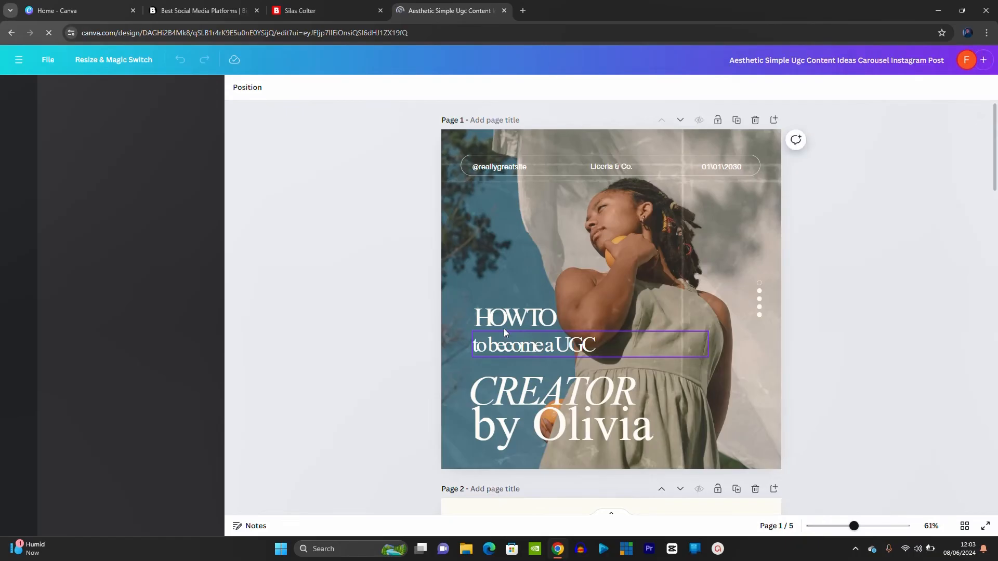
{"action": "left_click", "coordinate": [515, 318]}
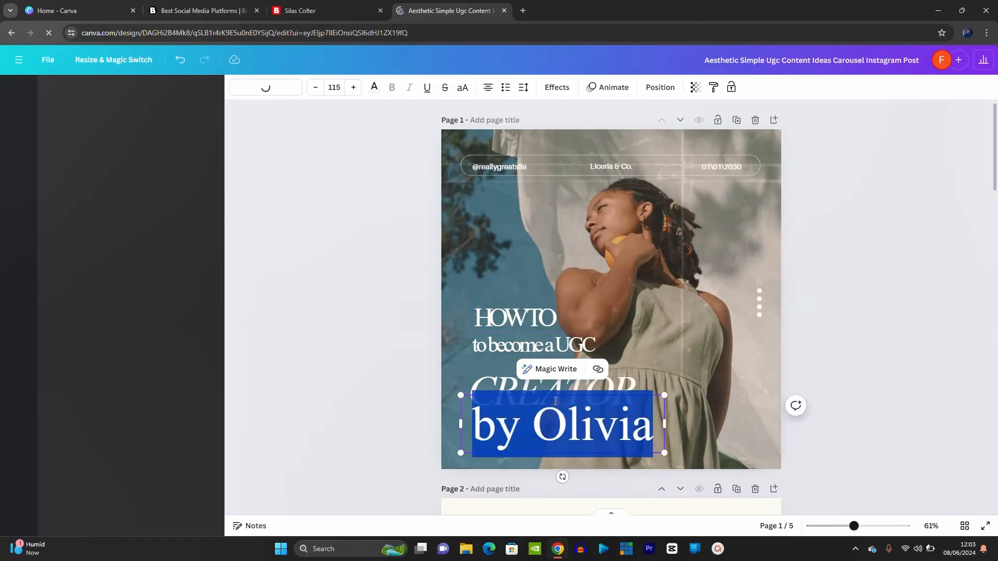
{"action": "left_click", "coordinate": [514, 317]}
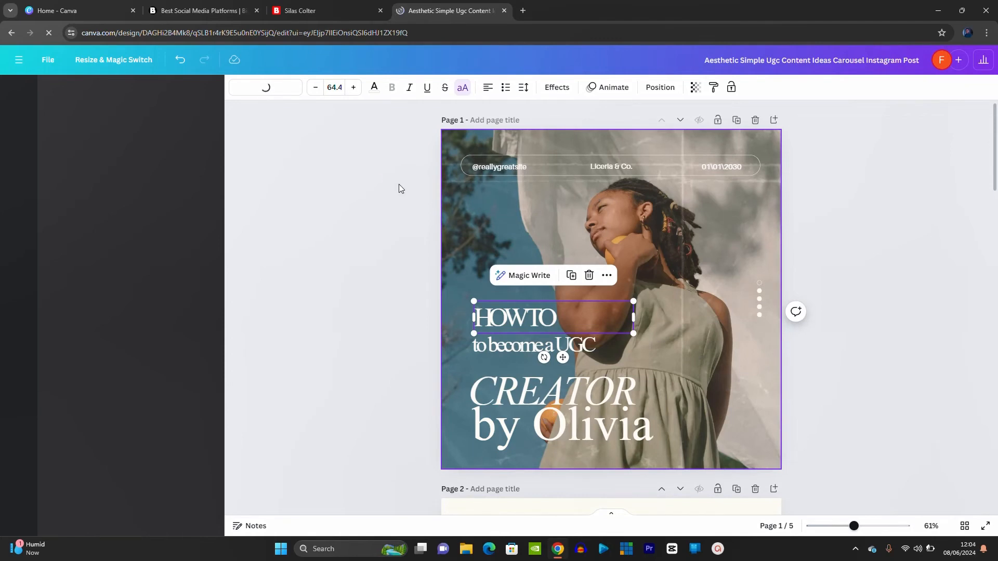
{"action": "mouse_move", "coordinate": [360, 183]}
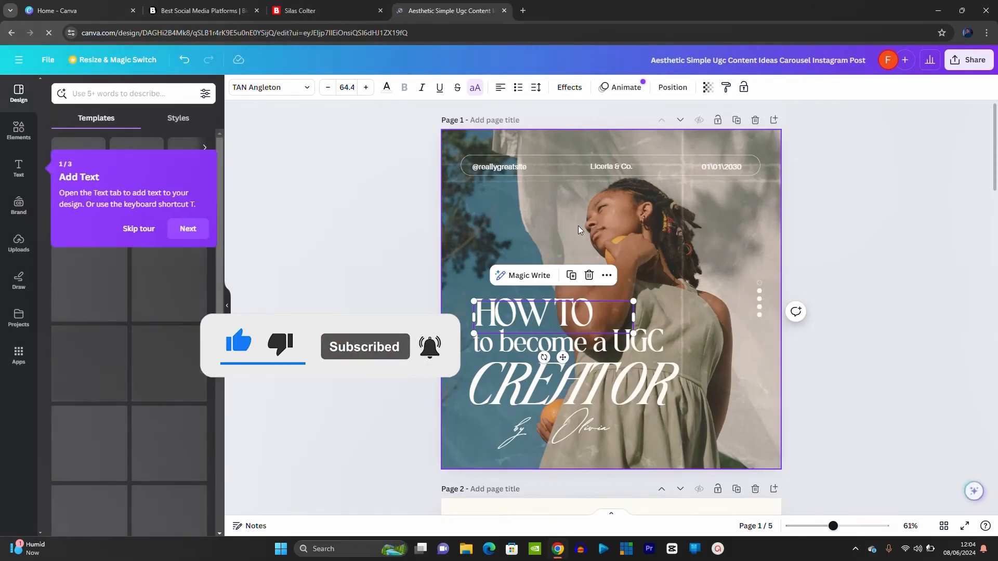
Step: Download all five carousel pages as PNG via the Share menu
{"action": "left_click", "coordinate": [971, 60]}
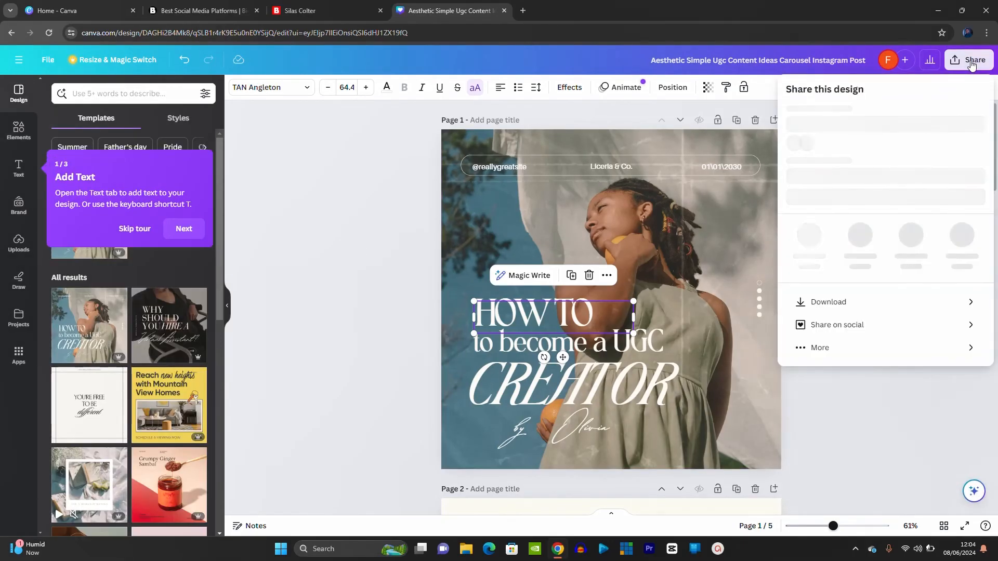
{"action": "left_click", "coordinate": [973, 60]}
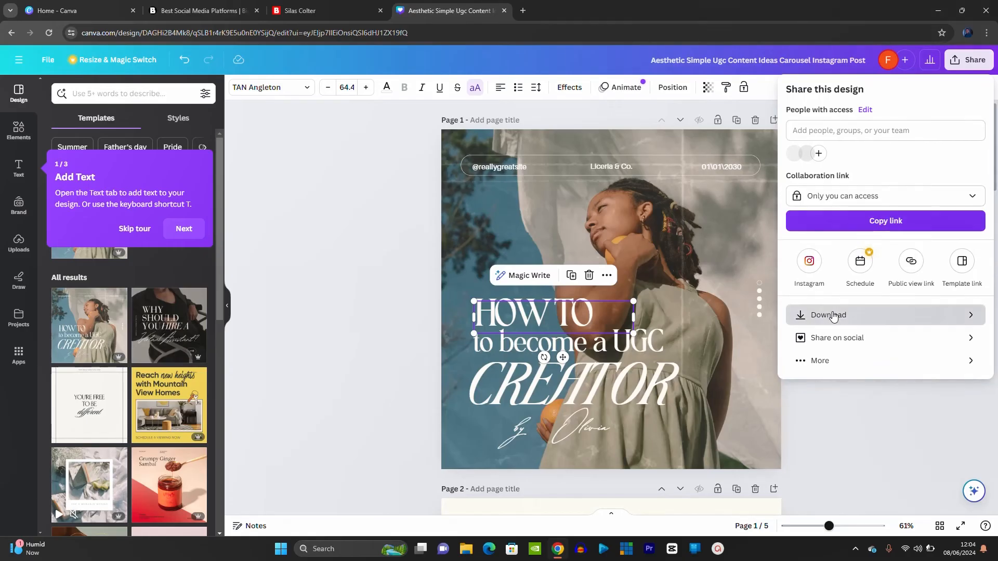
{"action": "left_click", "coordinate": [828, 315]}
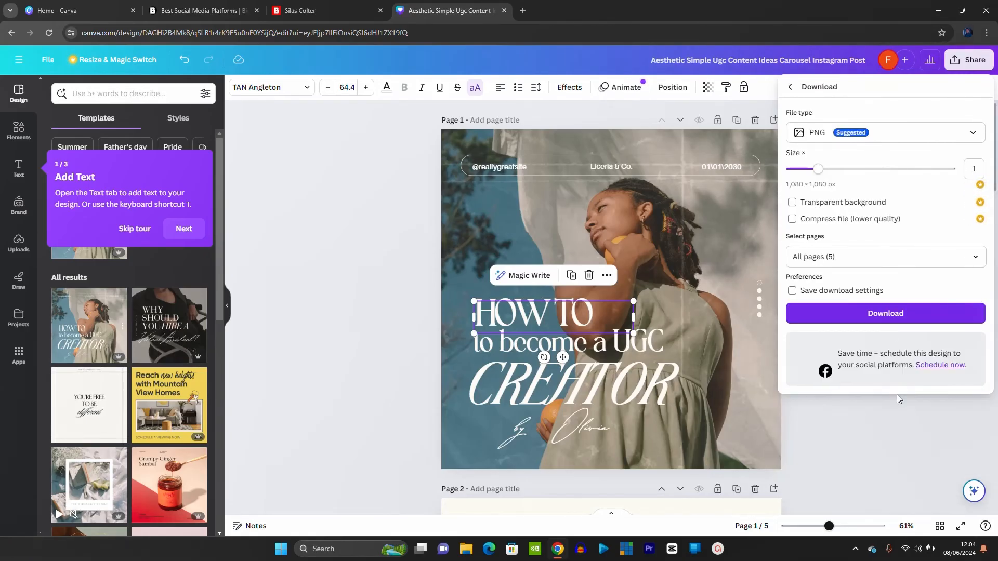
{"action": "left_click", "coordinate": [885, 313]}
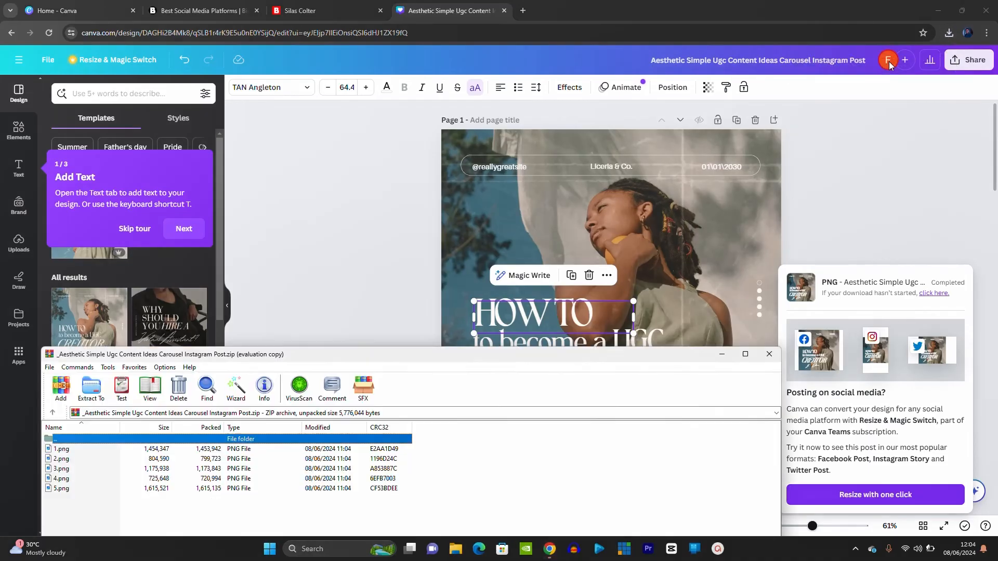
Step: Extract the downloaded carousel zip into a Downloads folder and view 2.png
{"action": "left_click", "coordinate": [948, 32]}
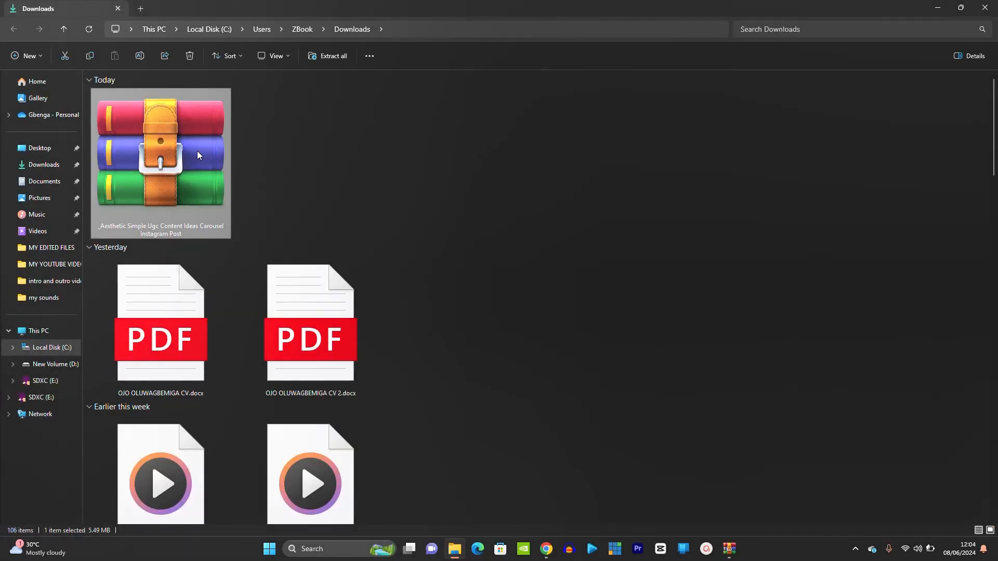
{"action": "left_click", "coordinate": [327, 56]}
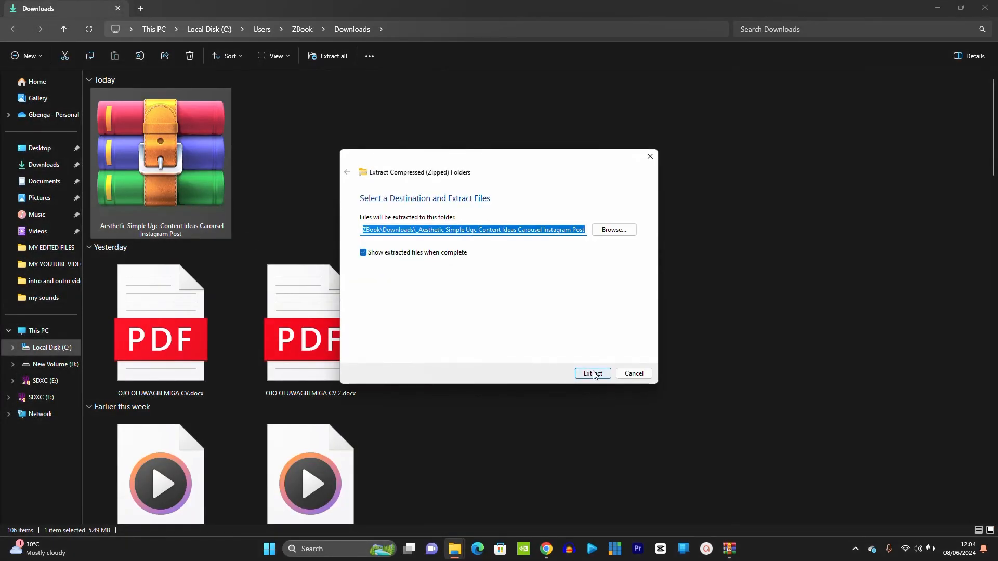
{"action": "left_click", "coordinate": [592, 374]}
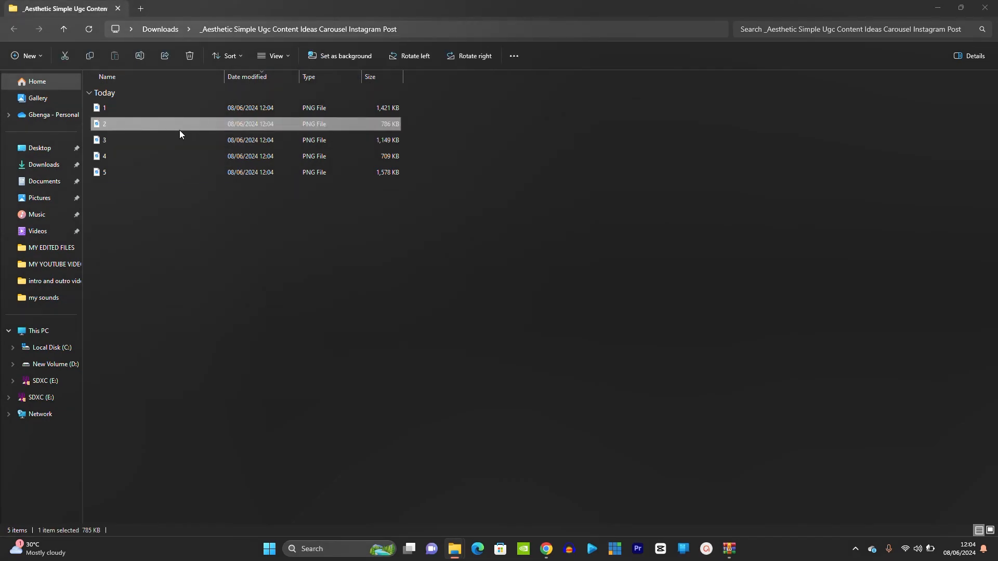
{"action": "double_click", "coordinate": [104, 123]}
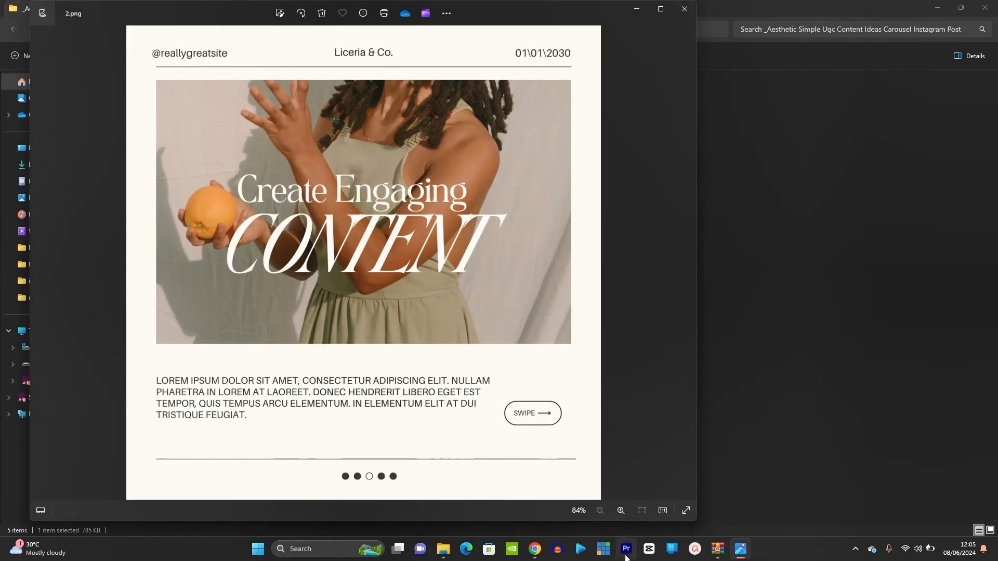